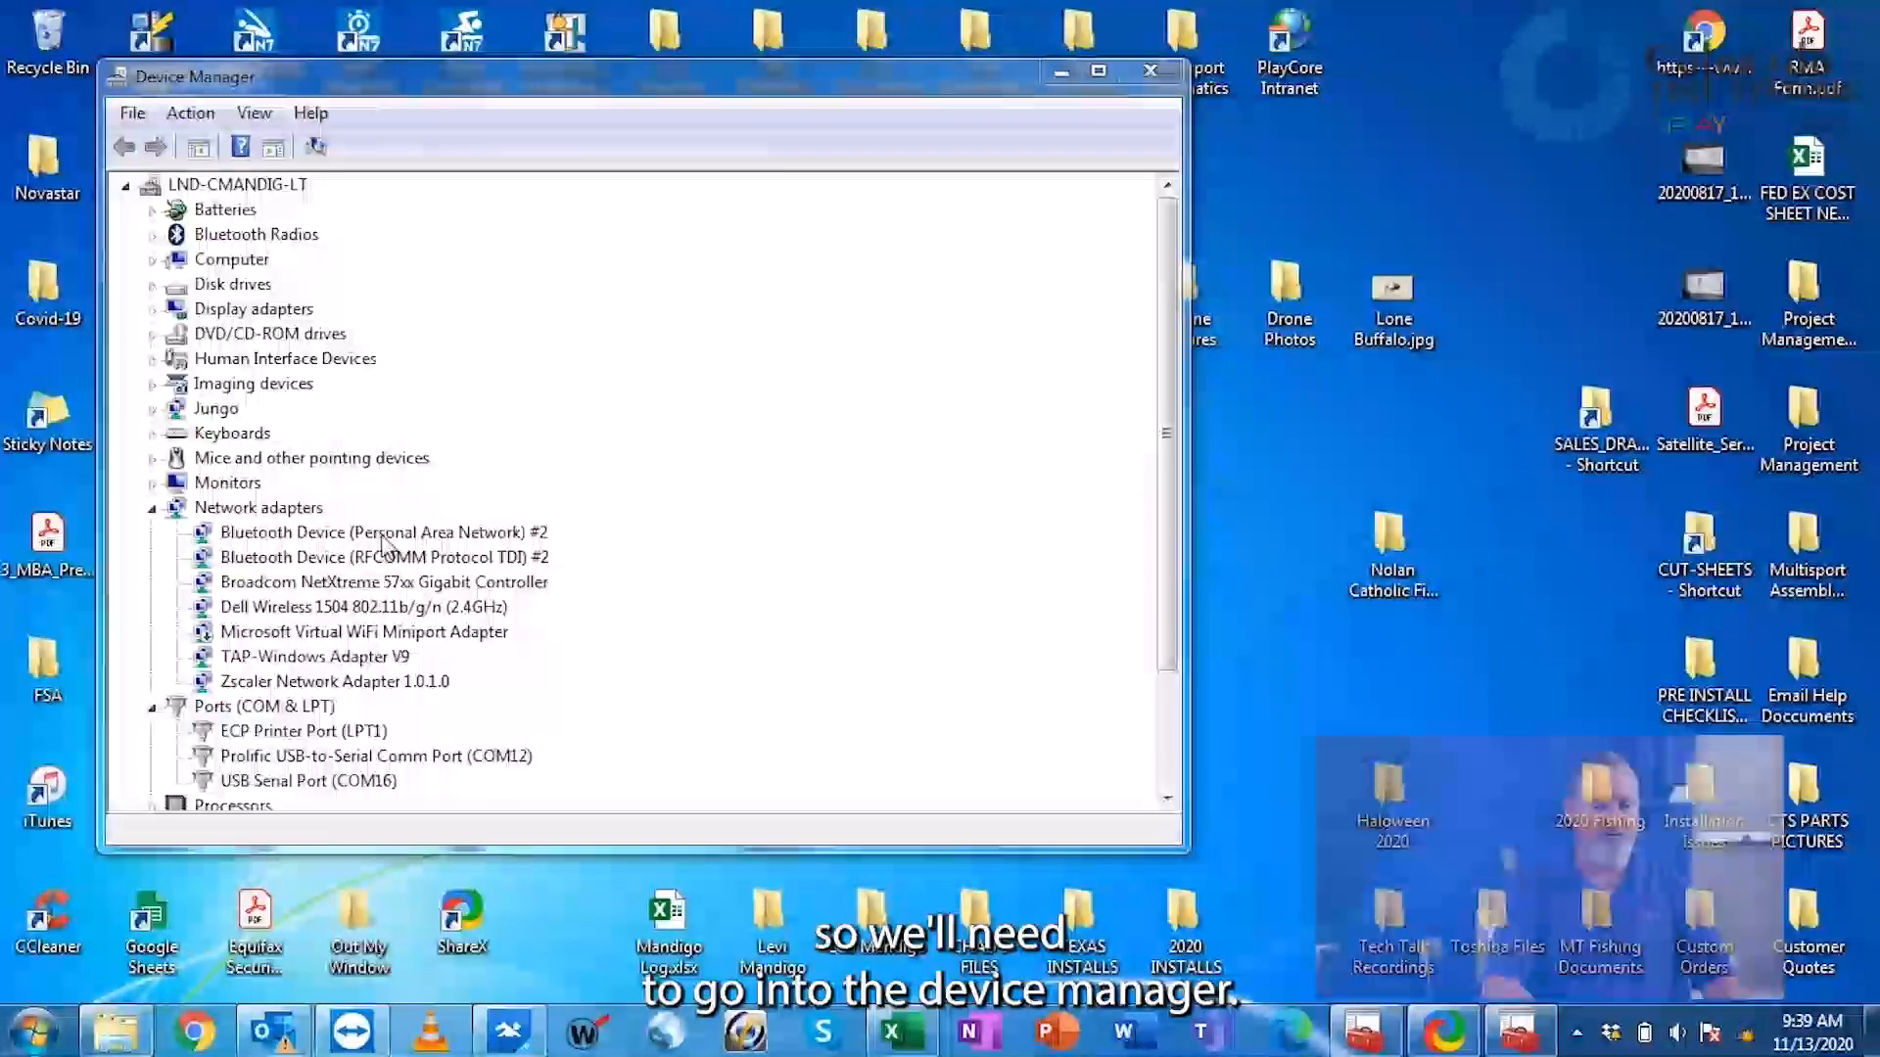
Step: Search for Device Manager and expand Ports (COM & LPT) to find COM12 and COM16
{"action": "left_click", "coordinate": [1147, 70]}
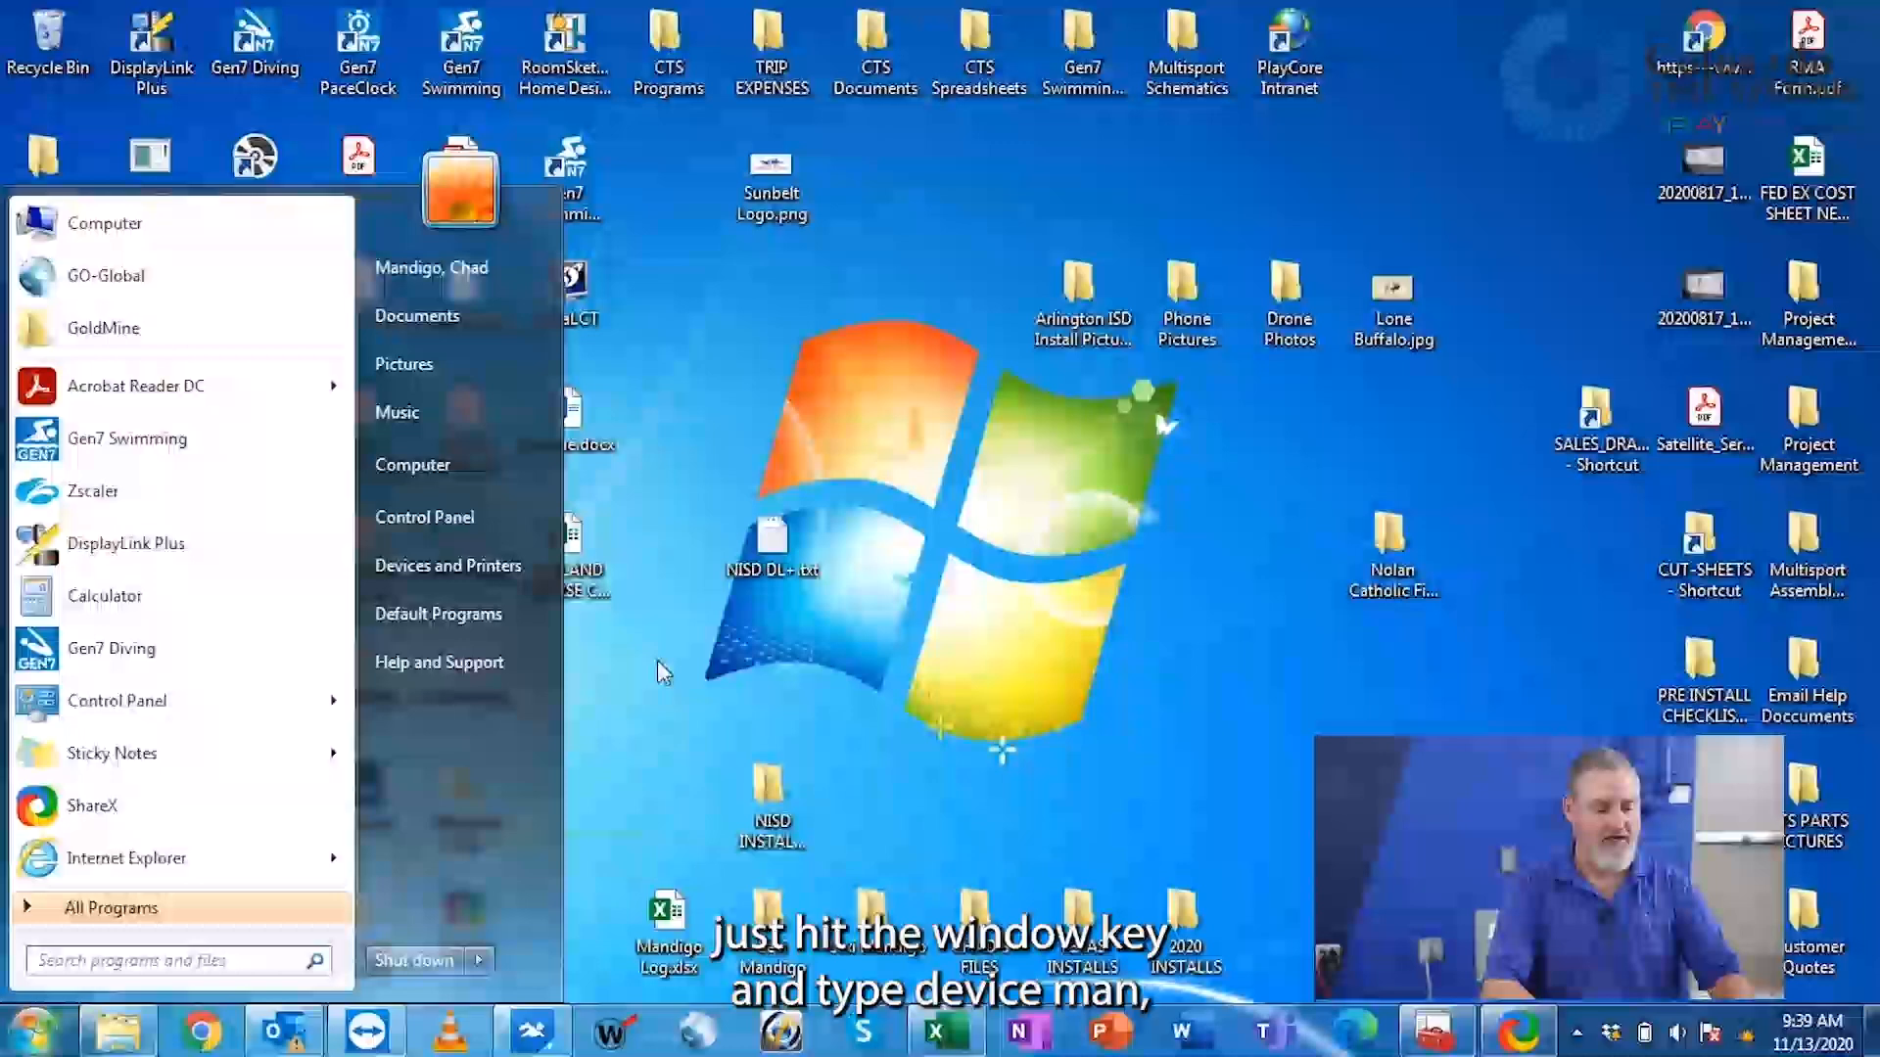
{"action": "type", "text": "devic"}
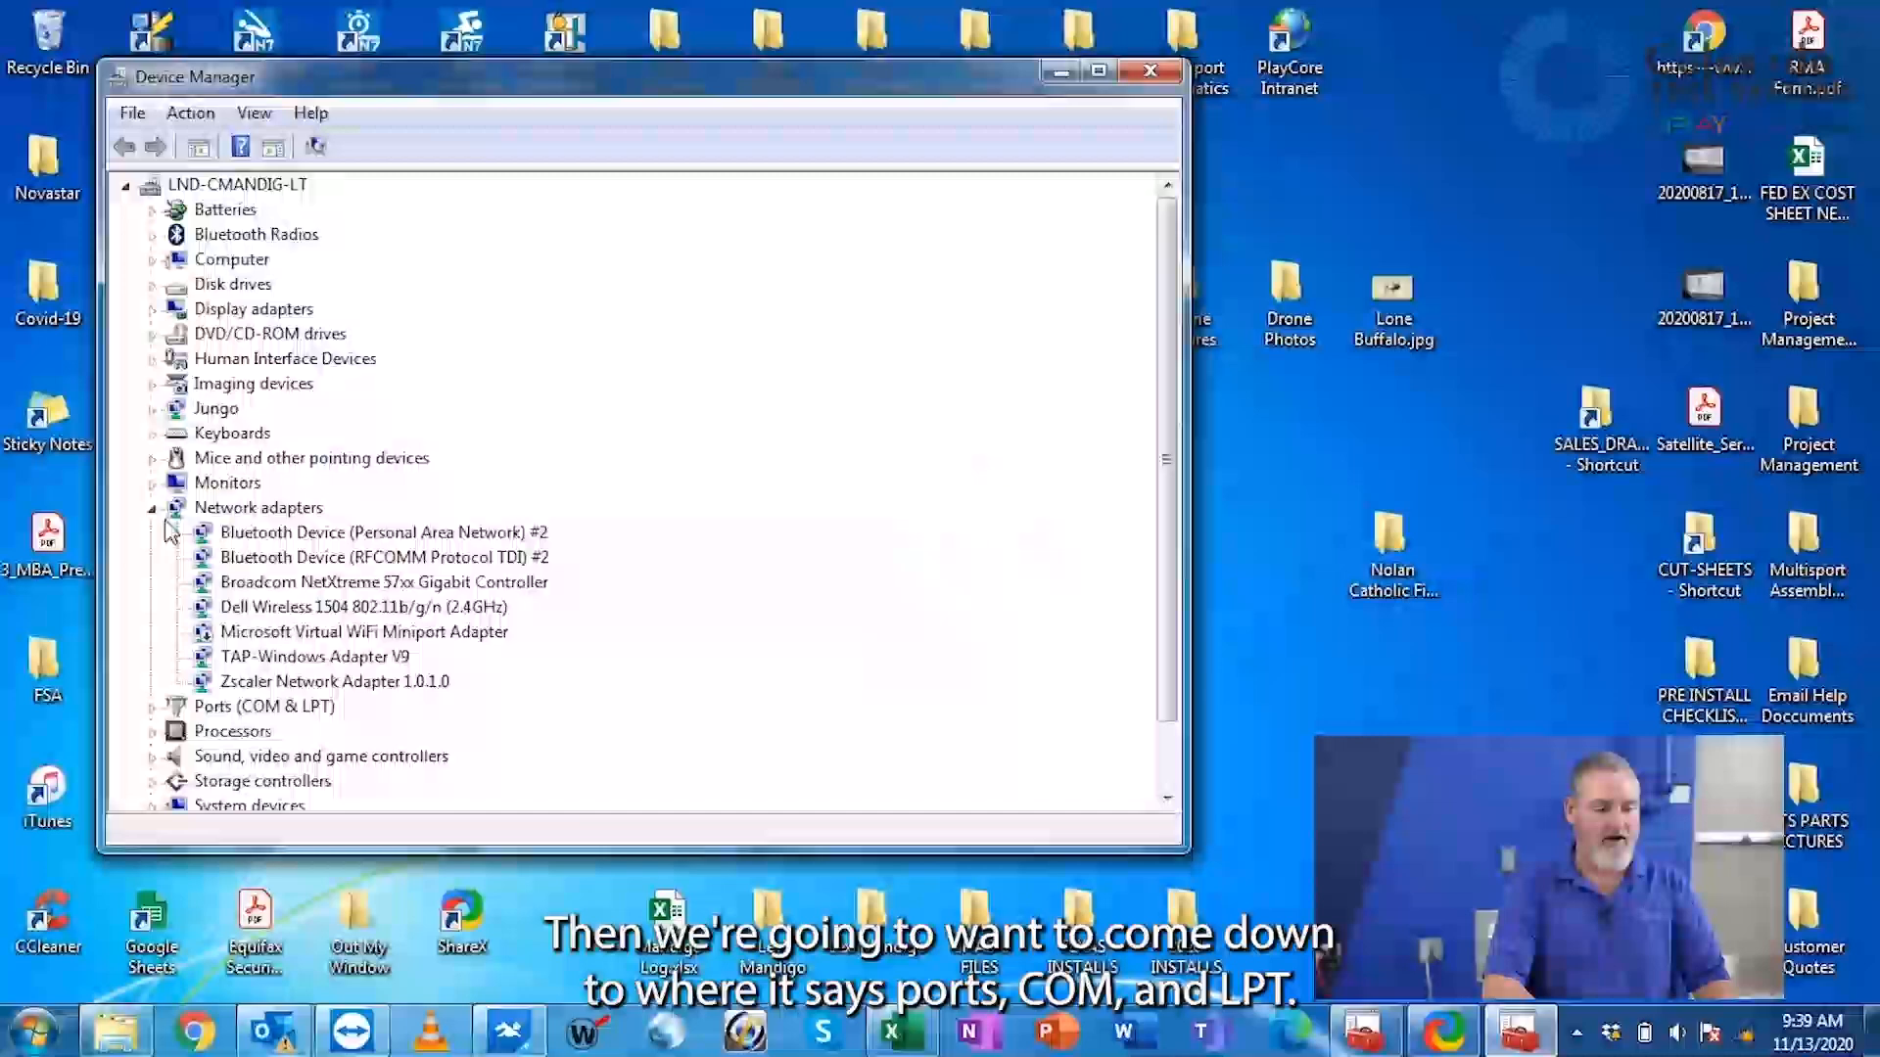
{"action": "left_click", "coordinate": [153, 507]}
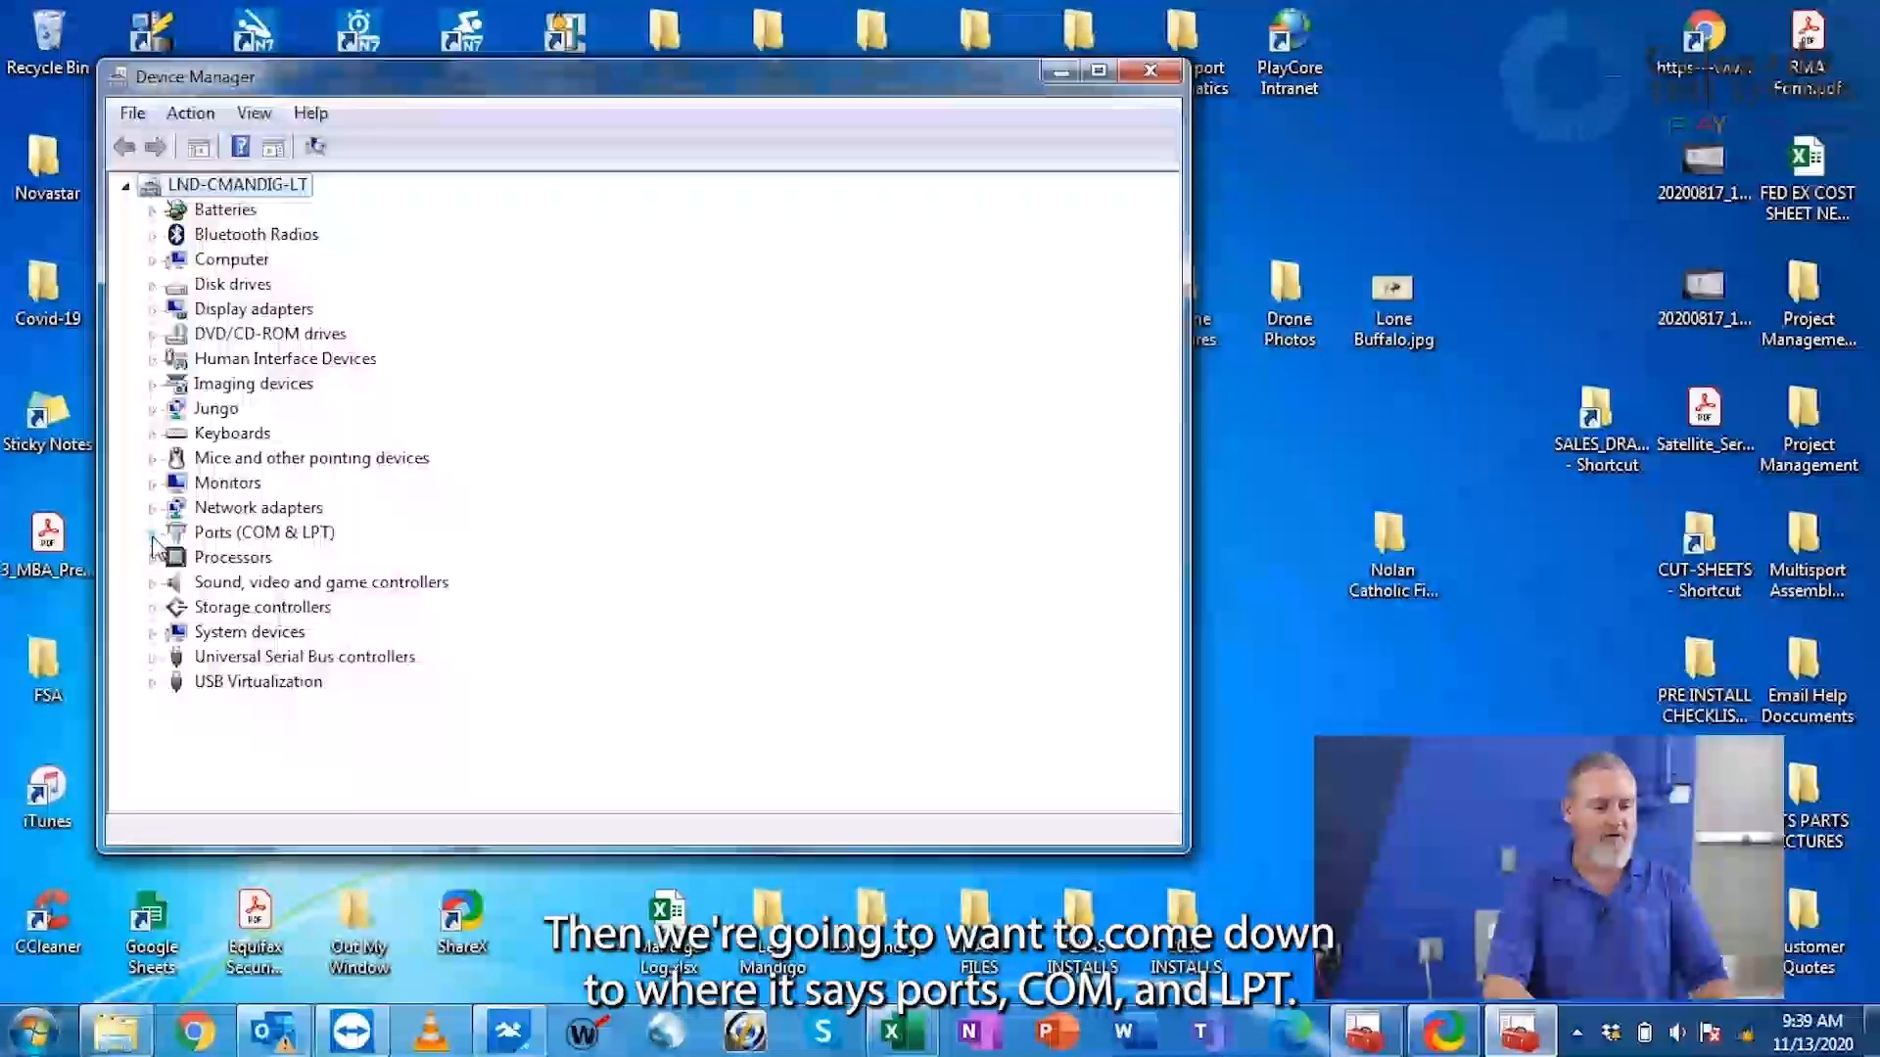
{"action": "left_click", "coordinate": [153, 532]}
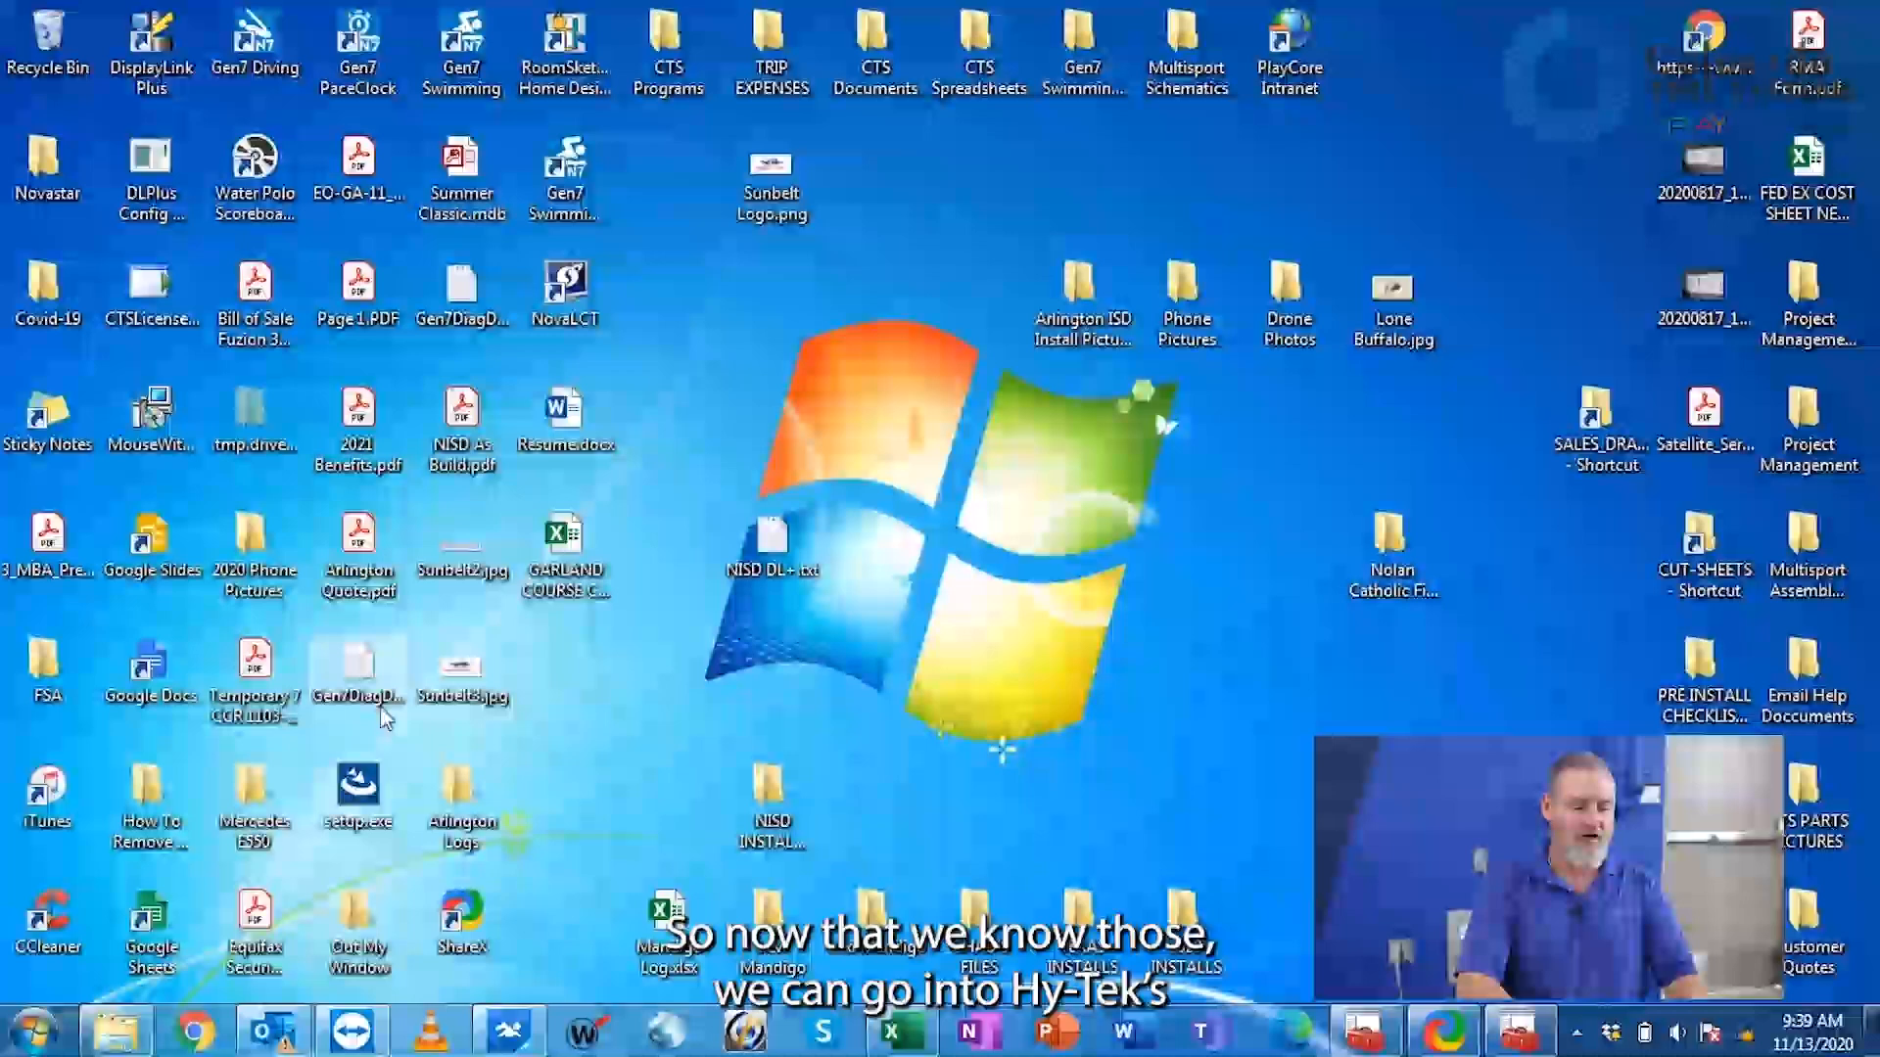
Step: Launch Meet Manager, enter Run the Meet, and load the Tuesday August 16 heats session
{"action": "left_click", "coordinate": [509, 1030]}
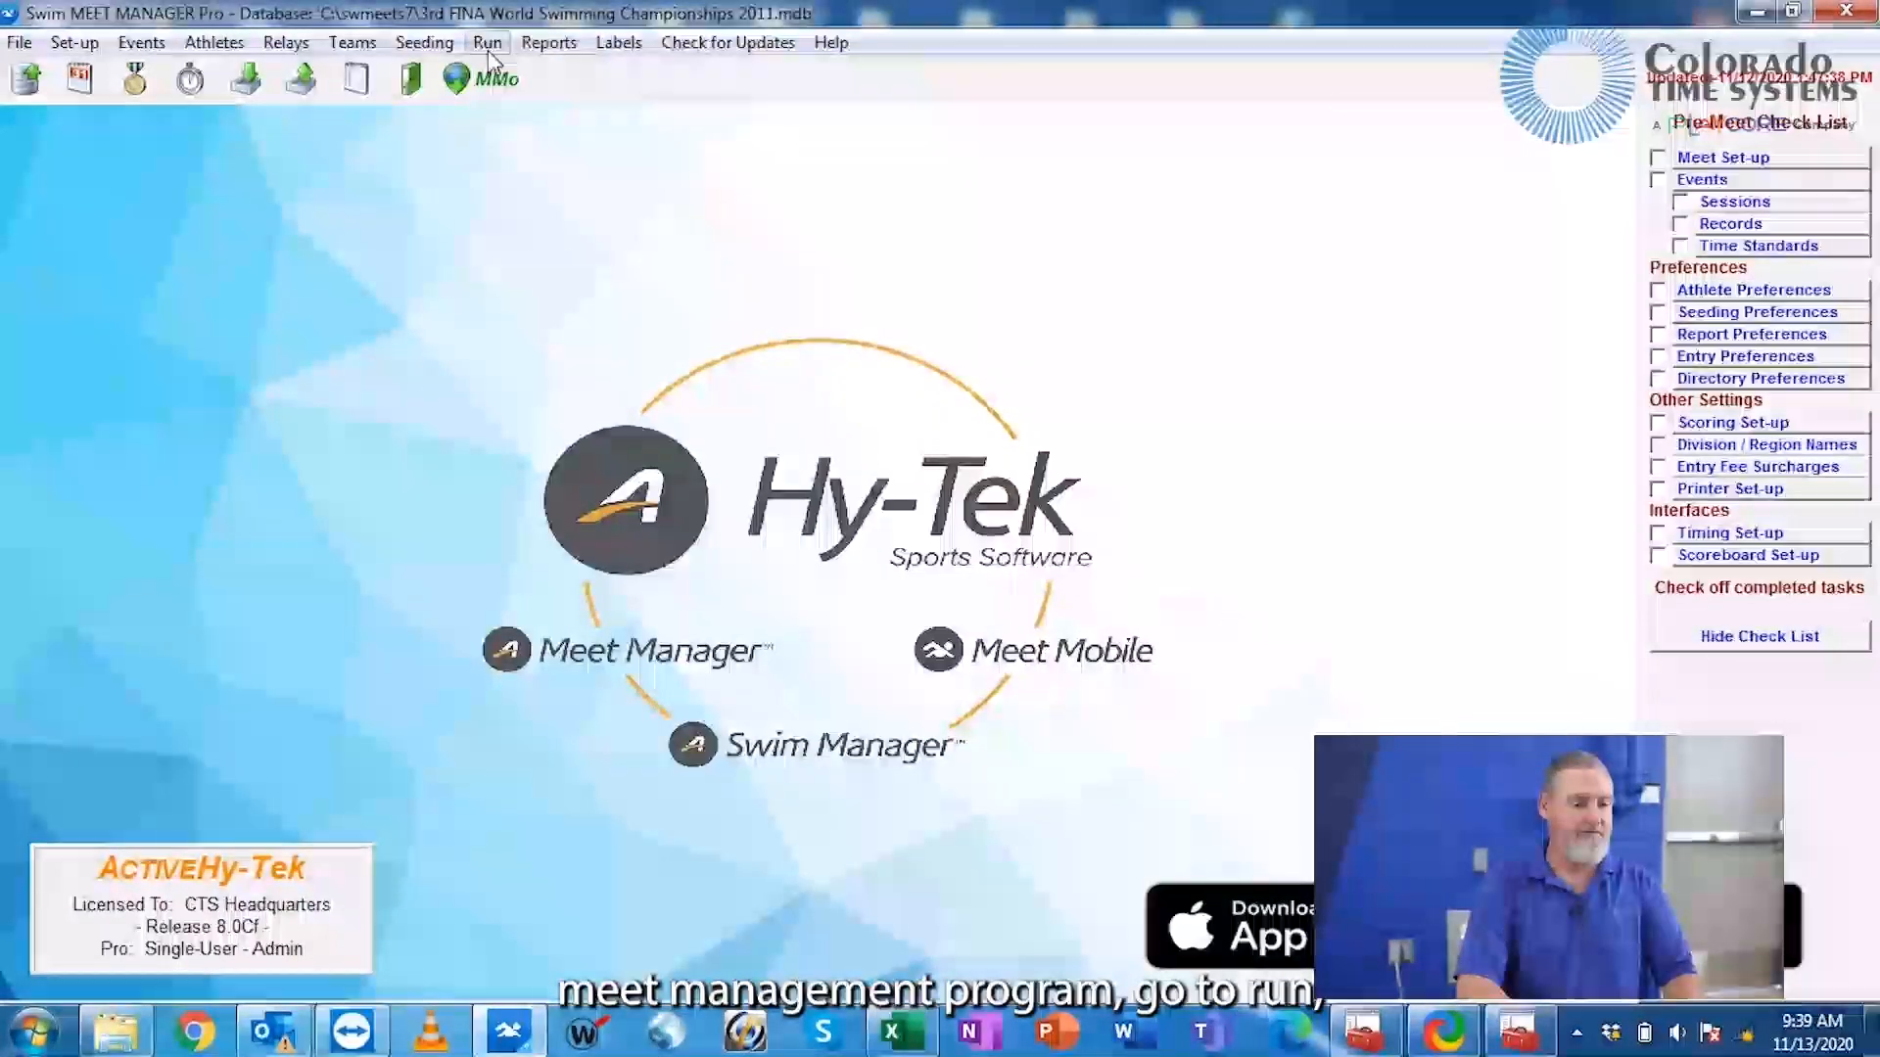
{"action": "left_click", "coordinate": [485, 43]}
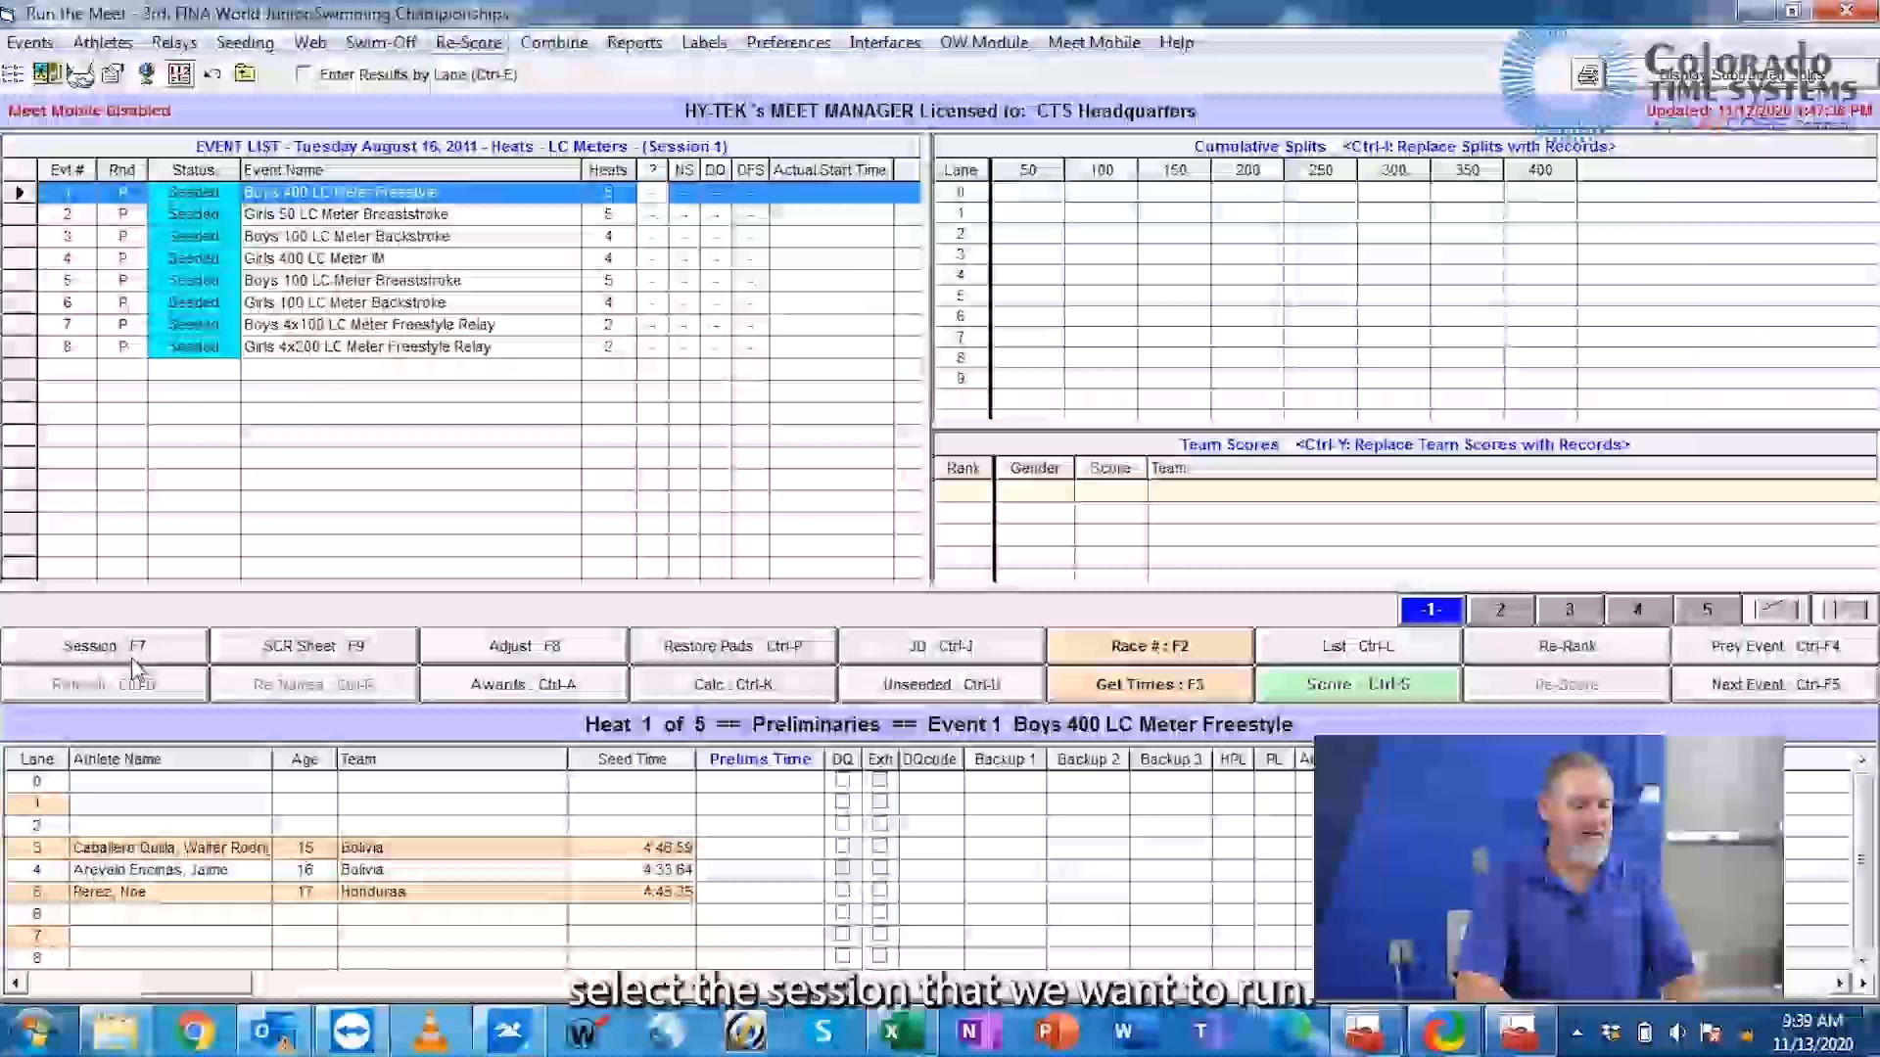
{"action": "left_click", "coordinate": [103, 646]}
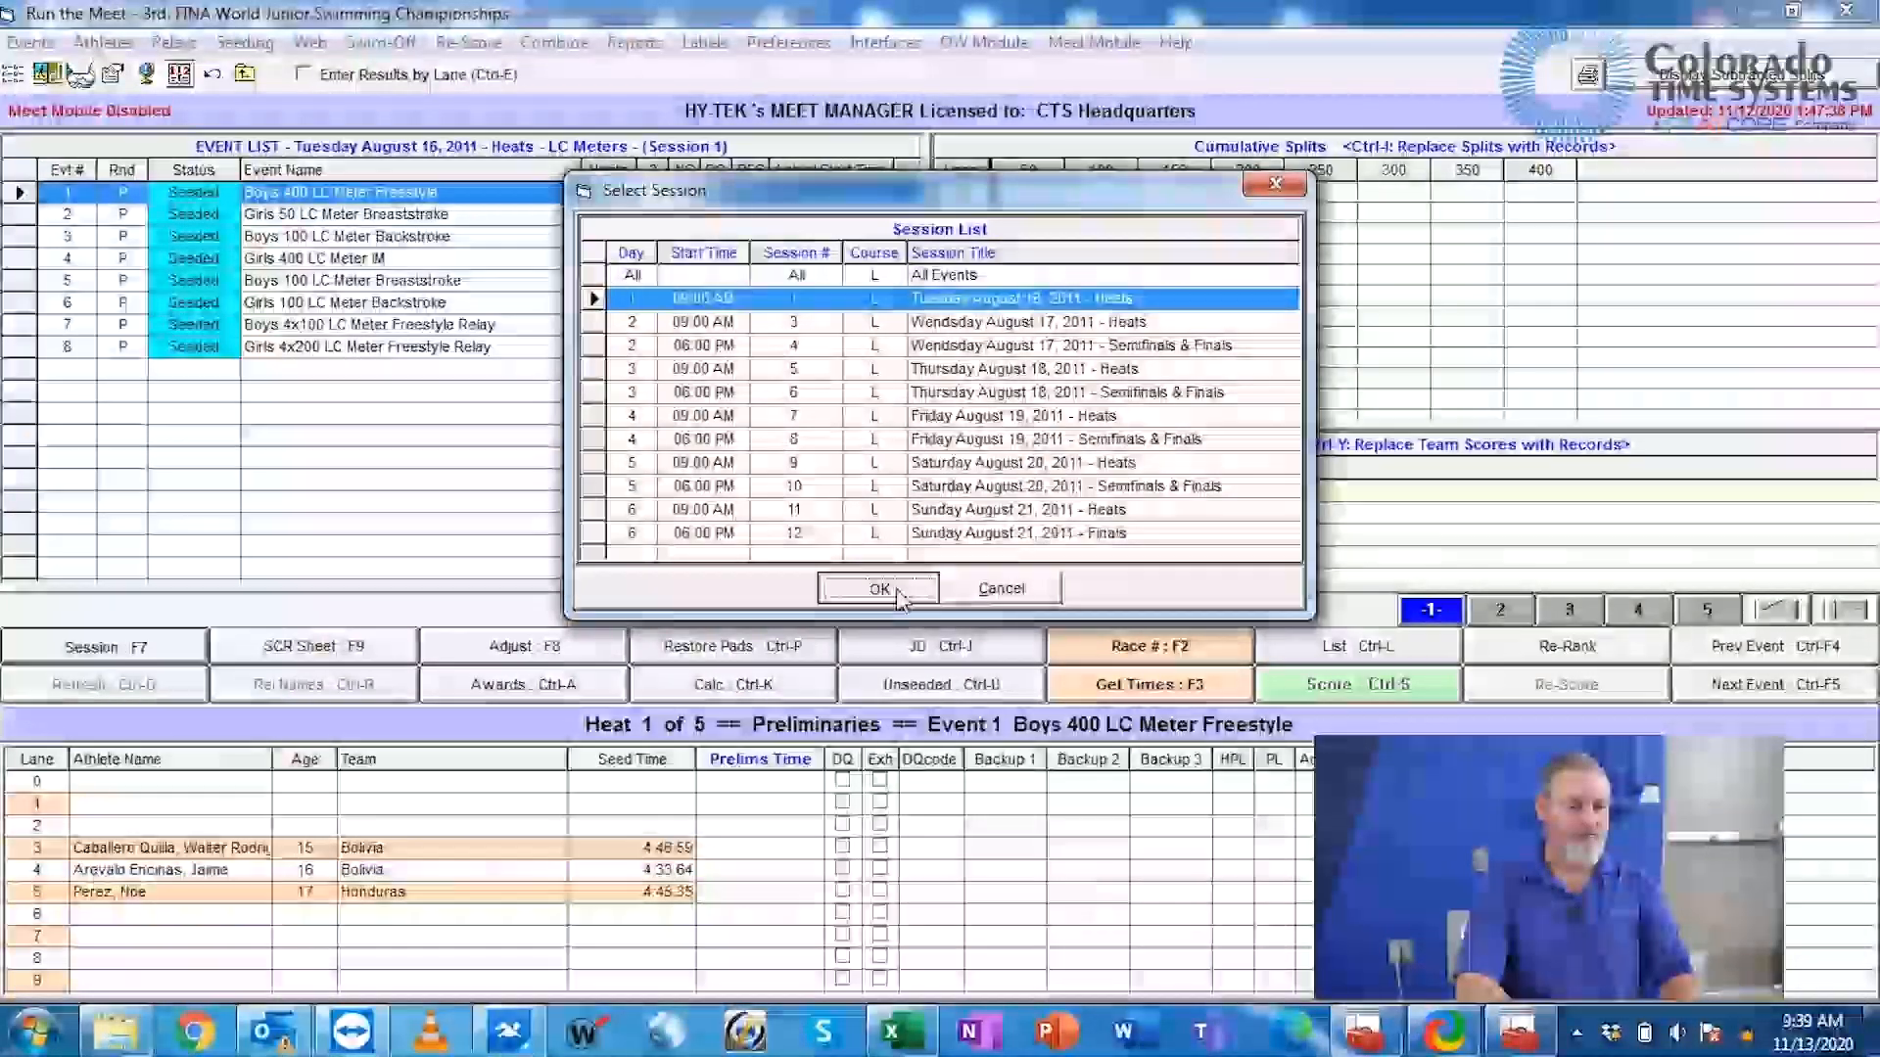
{"action": "left_click", "coordinate": [876, 588]}
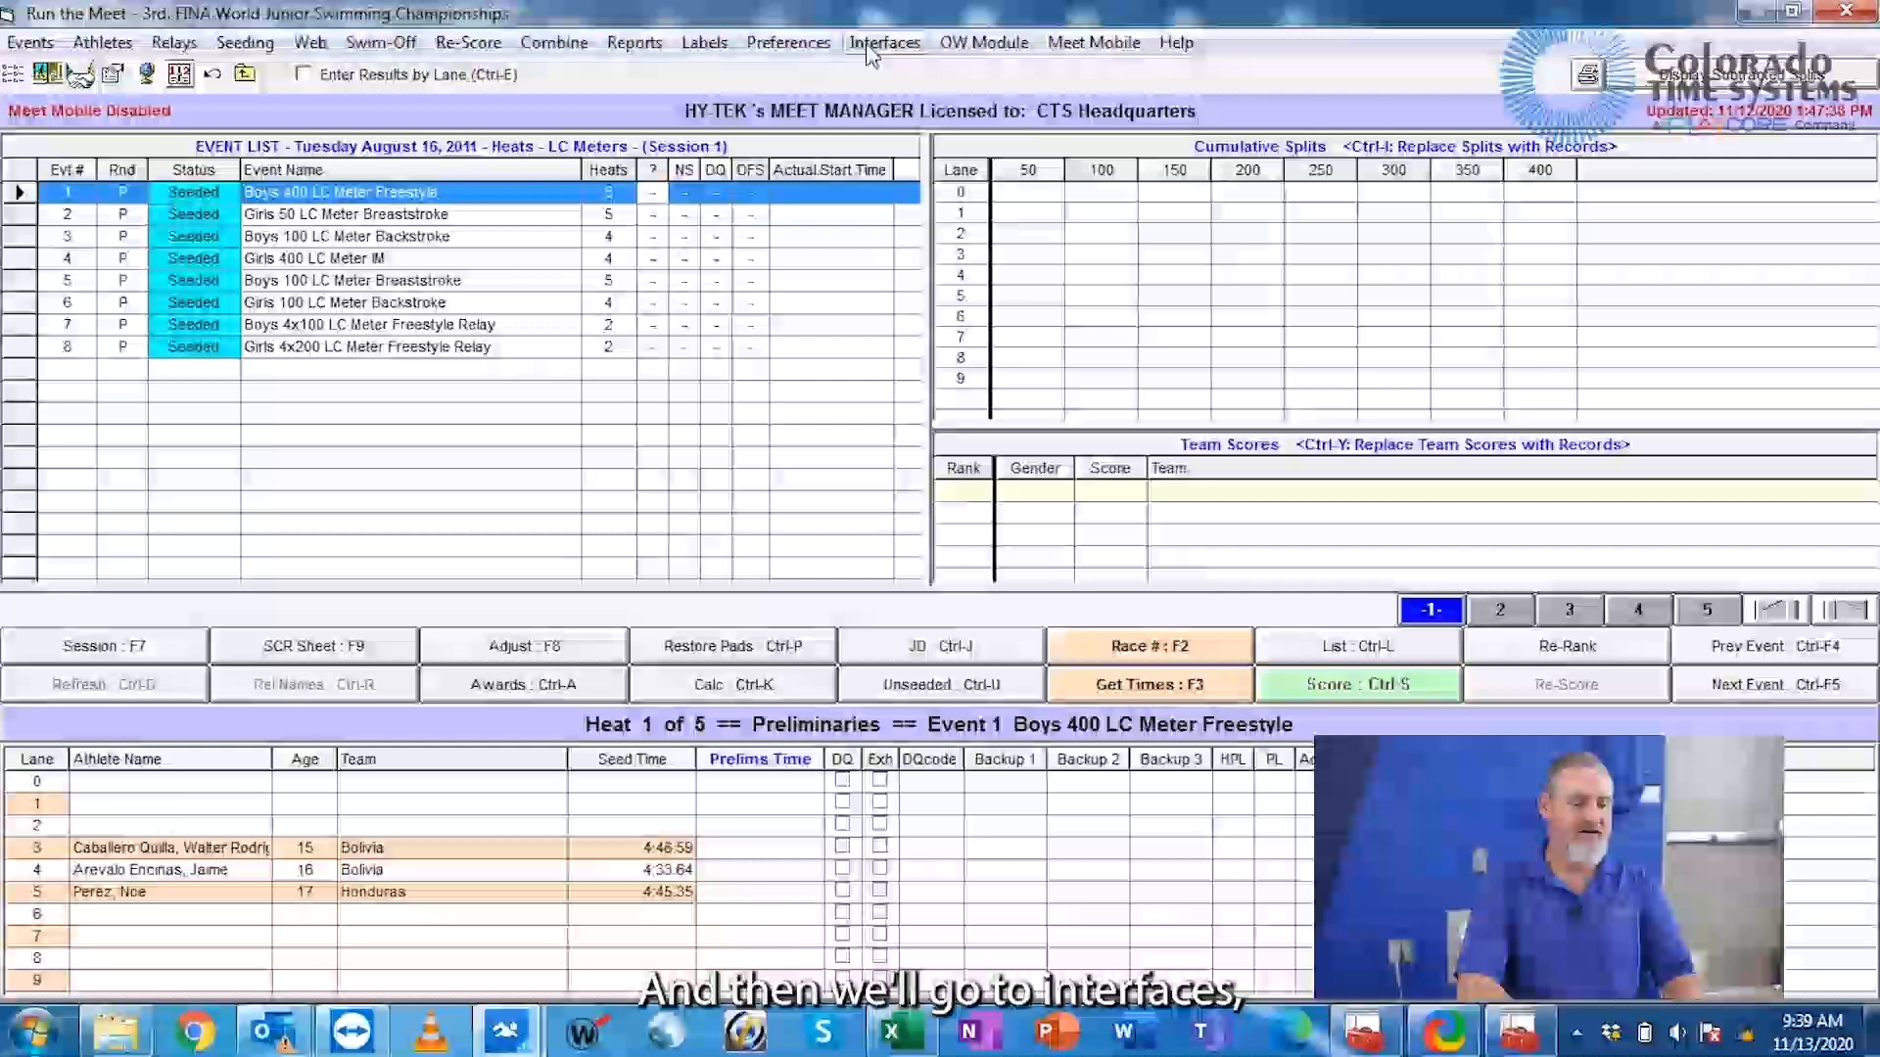
Step: Set COM 16 for the CTS6 timer and COM 12 for the scoreboard, confirming communications passed
{"action": "left_click", "coordinate": [885, 42]}
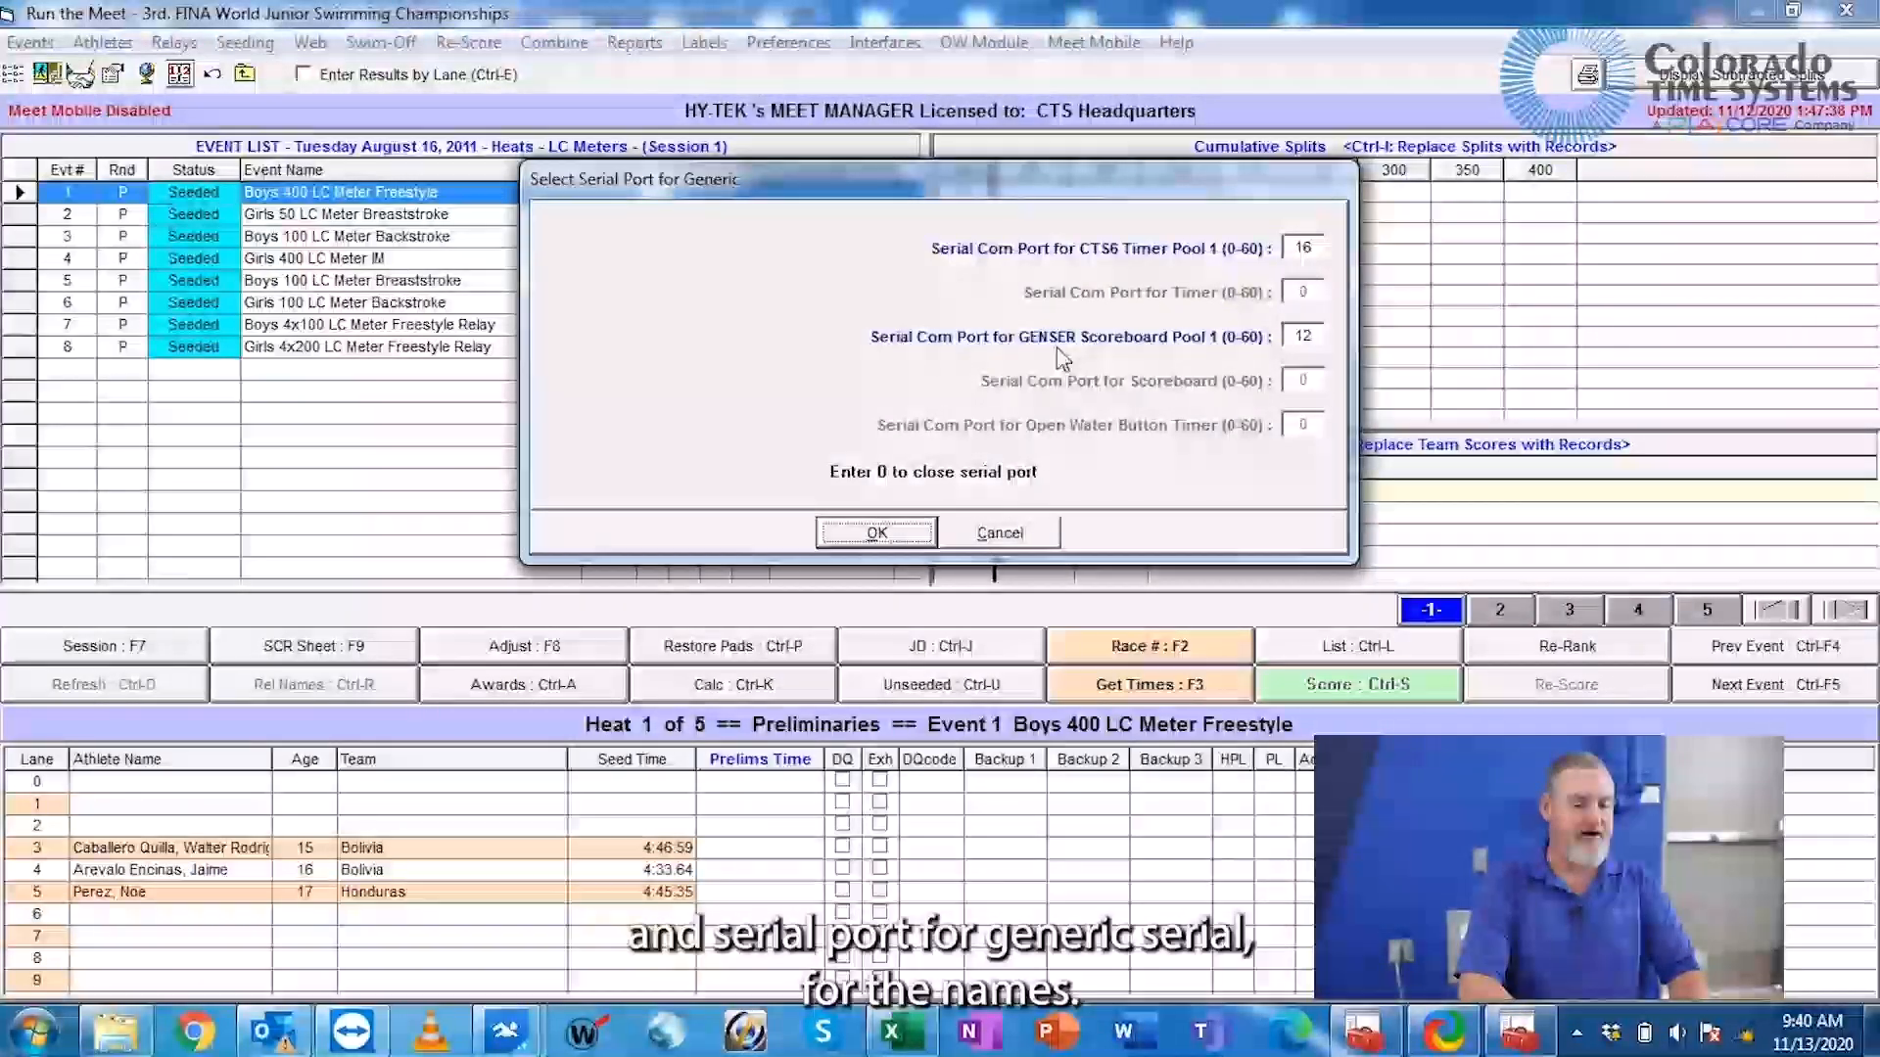
{"action": "mouse_move", "coordinate": [1145, 360]}
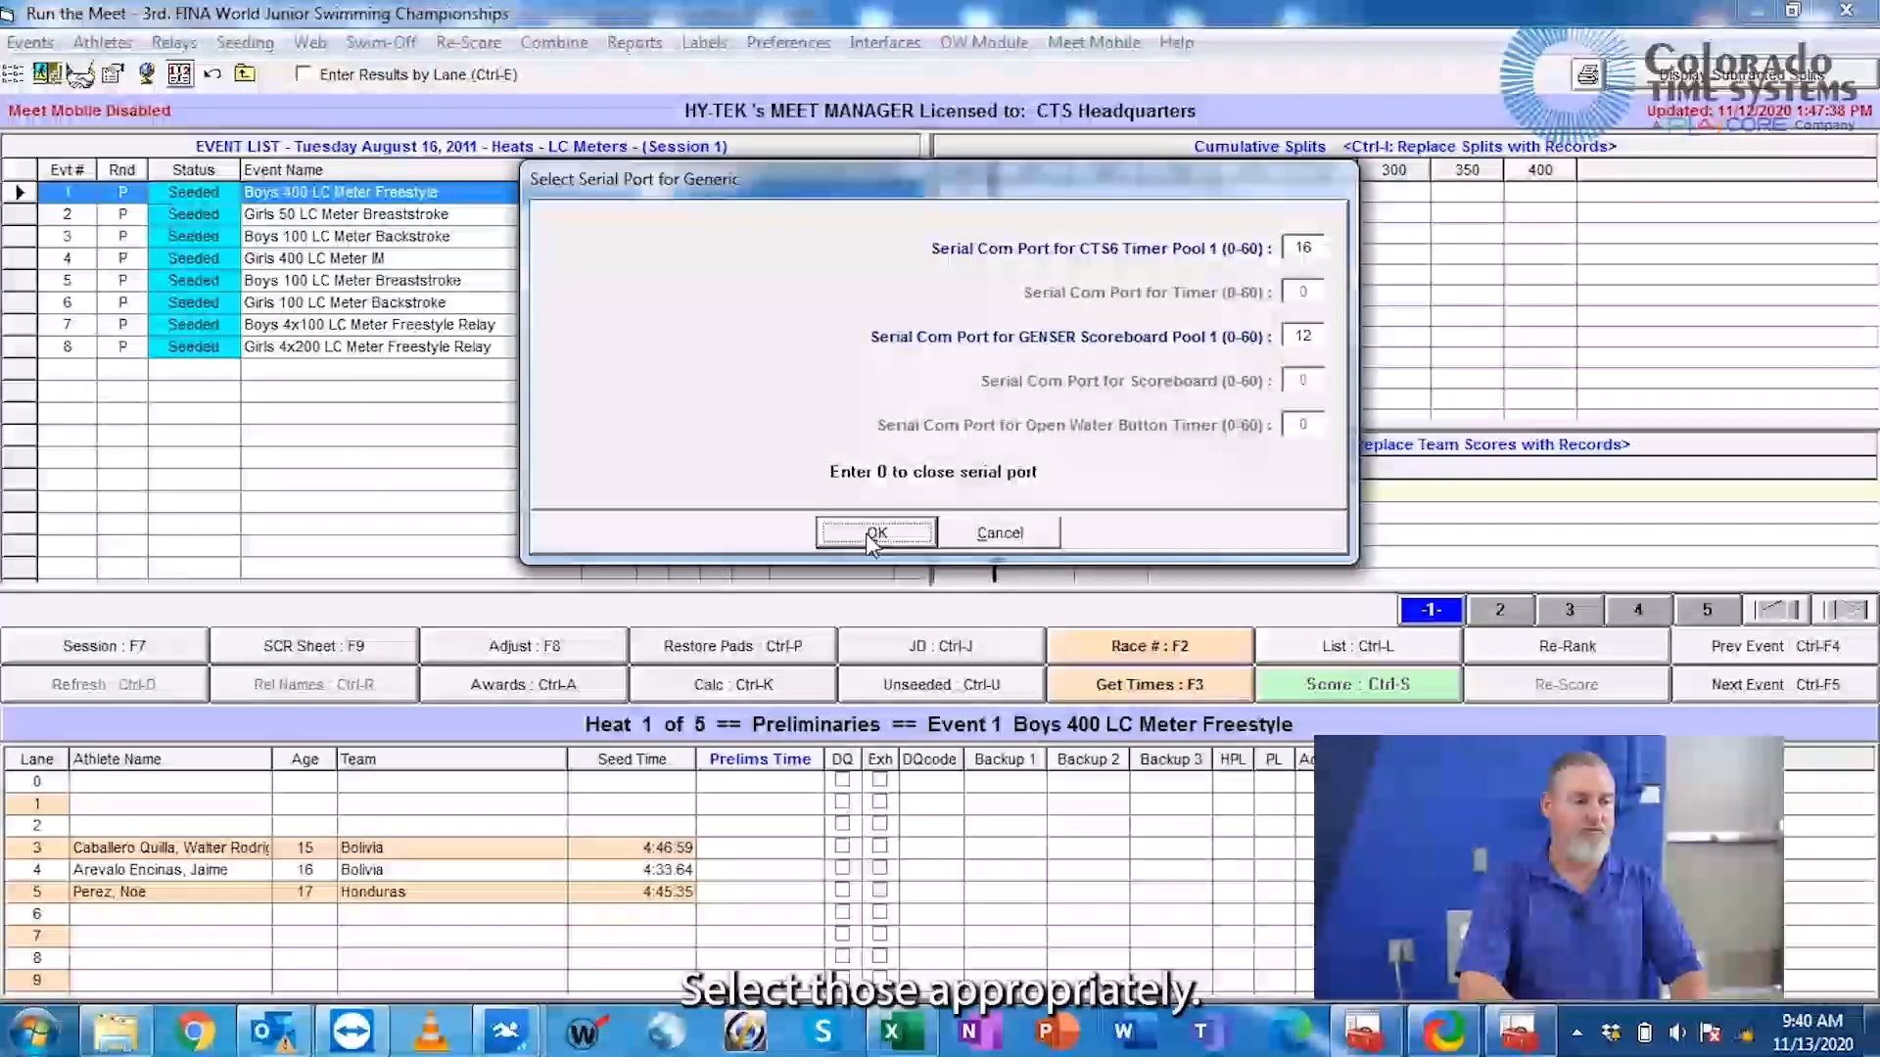
{"action": "left_click", "coordinate": [875, 532]}
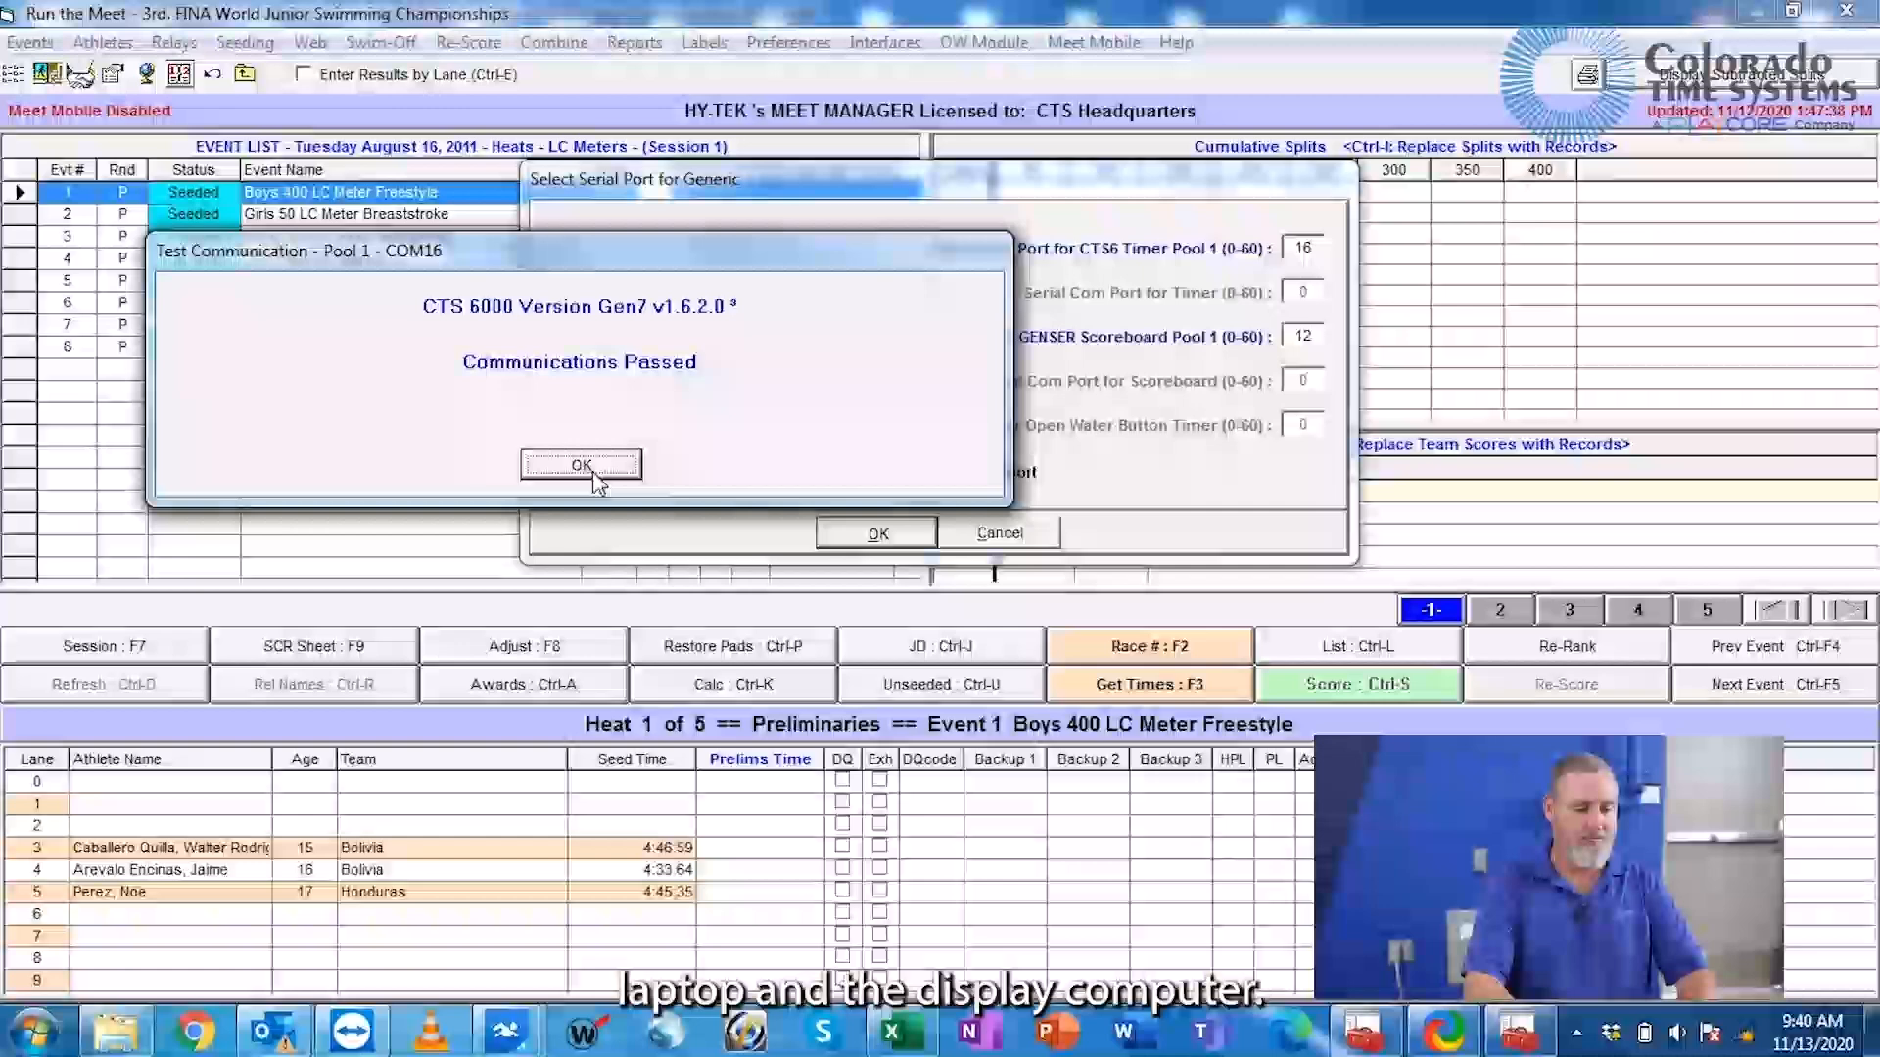
{"action": "left_click", "coordinate": [582, 465]}
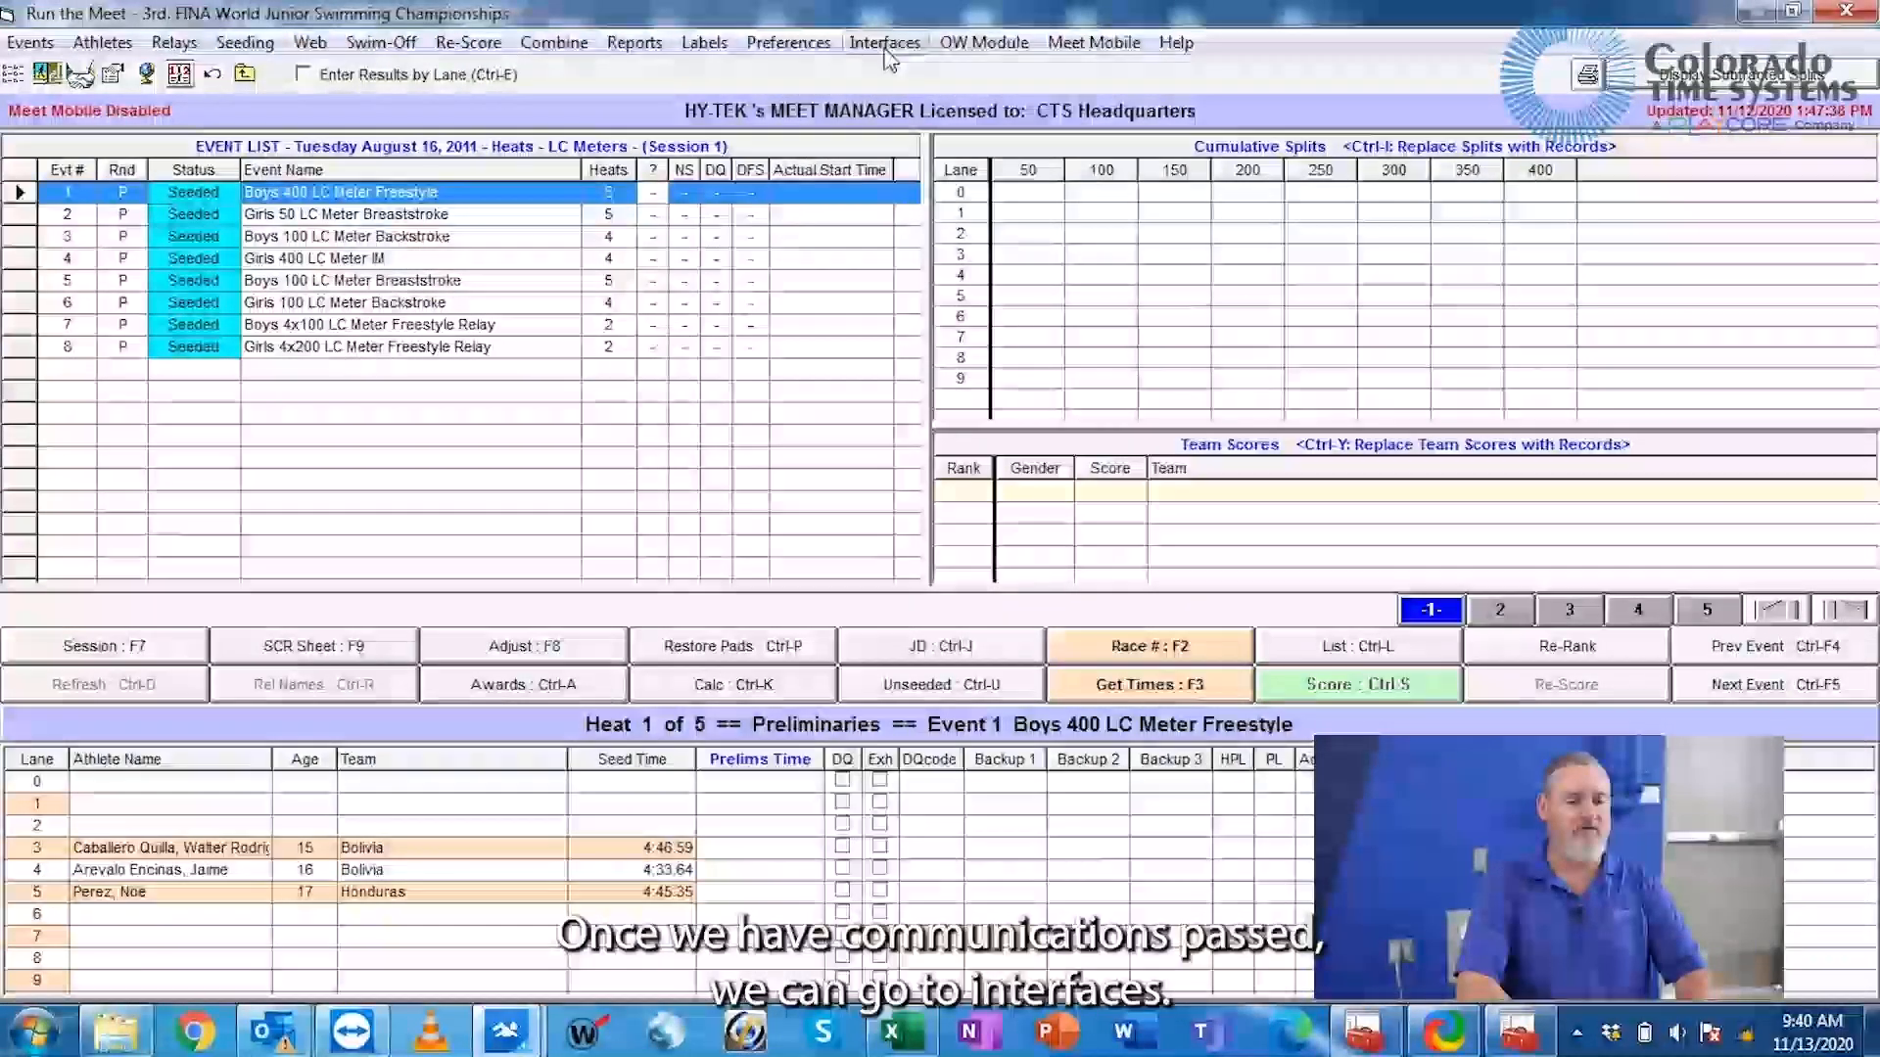
Step: Download the Tuesday heats events into CTS6 timer slot 8
{"action": "left_click", "coordinate": [885, 43]}
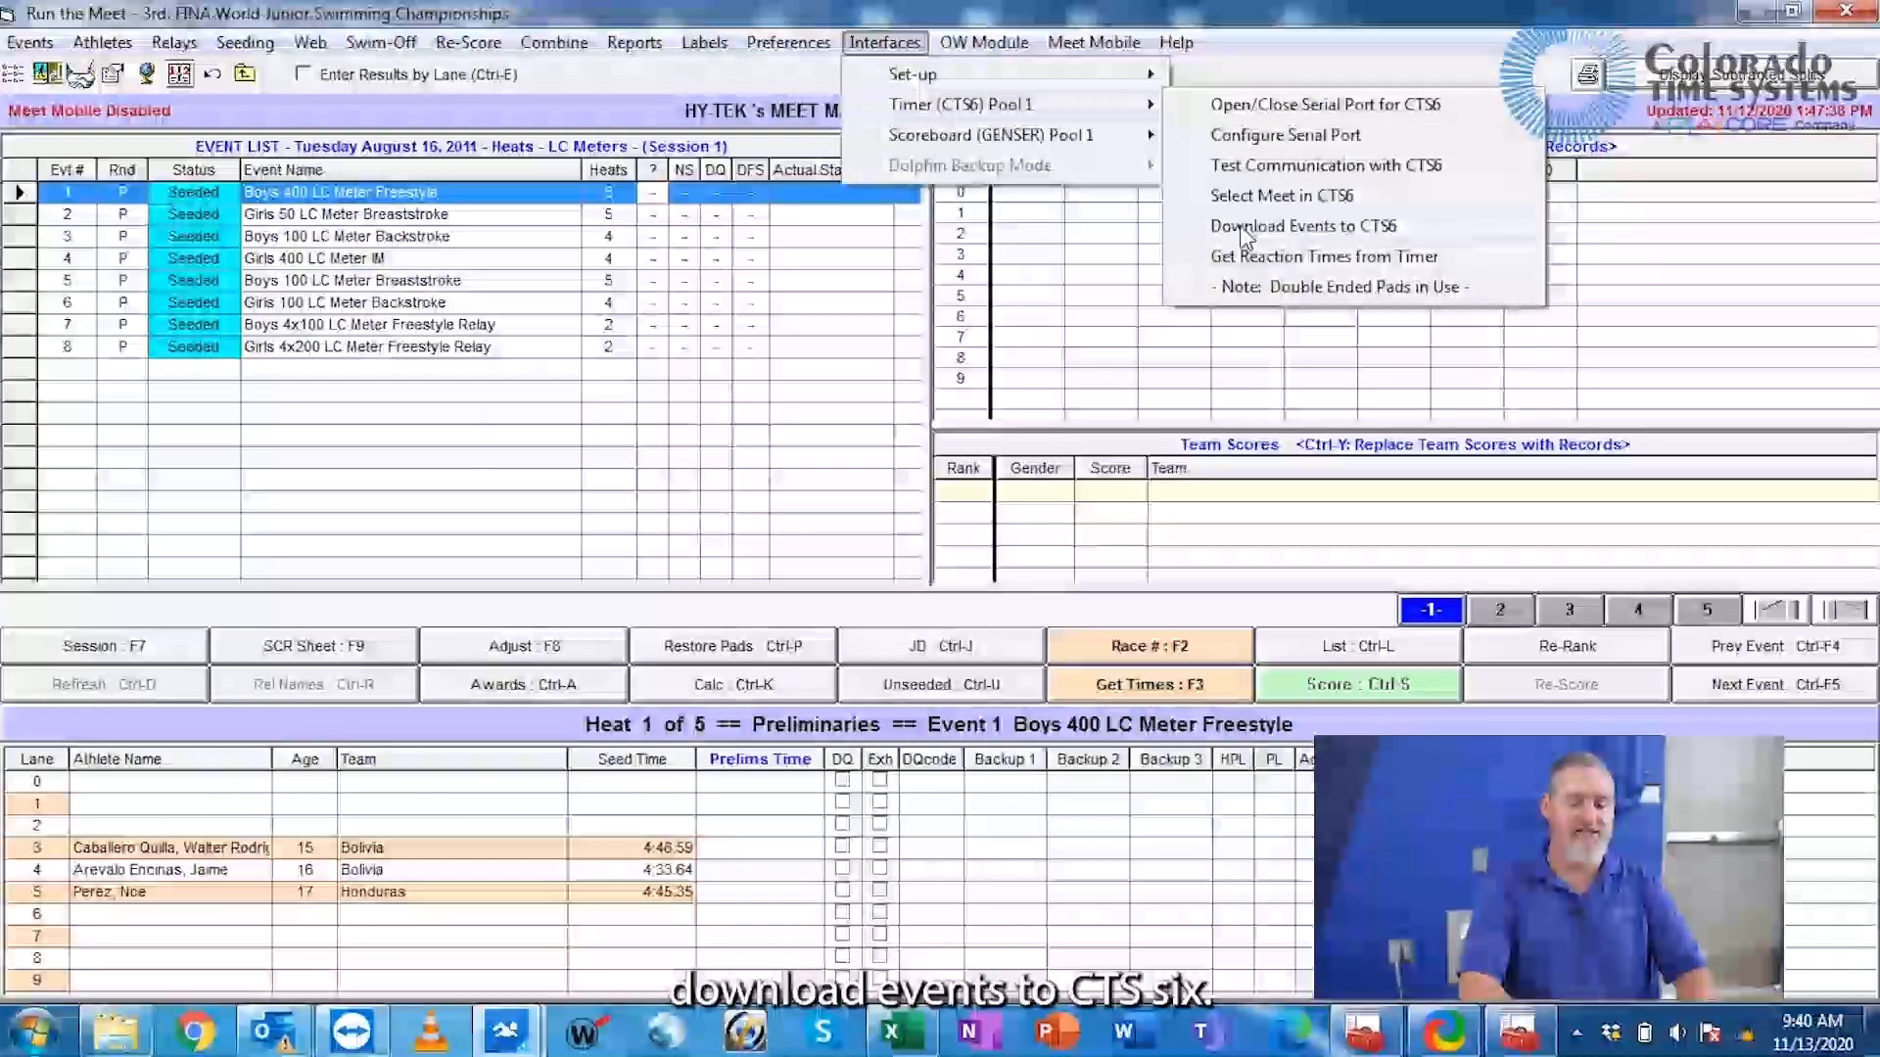
{"action": "left_click", "coordinate": [1302, 226]}
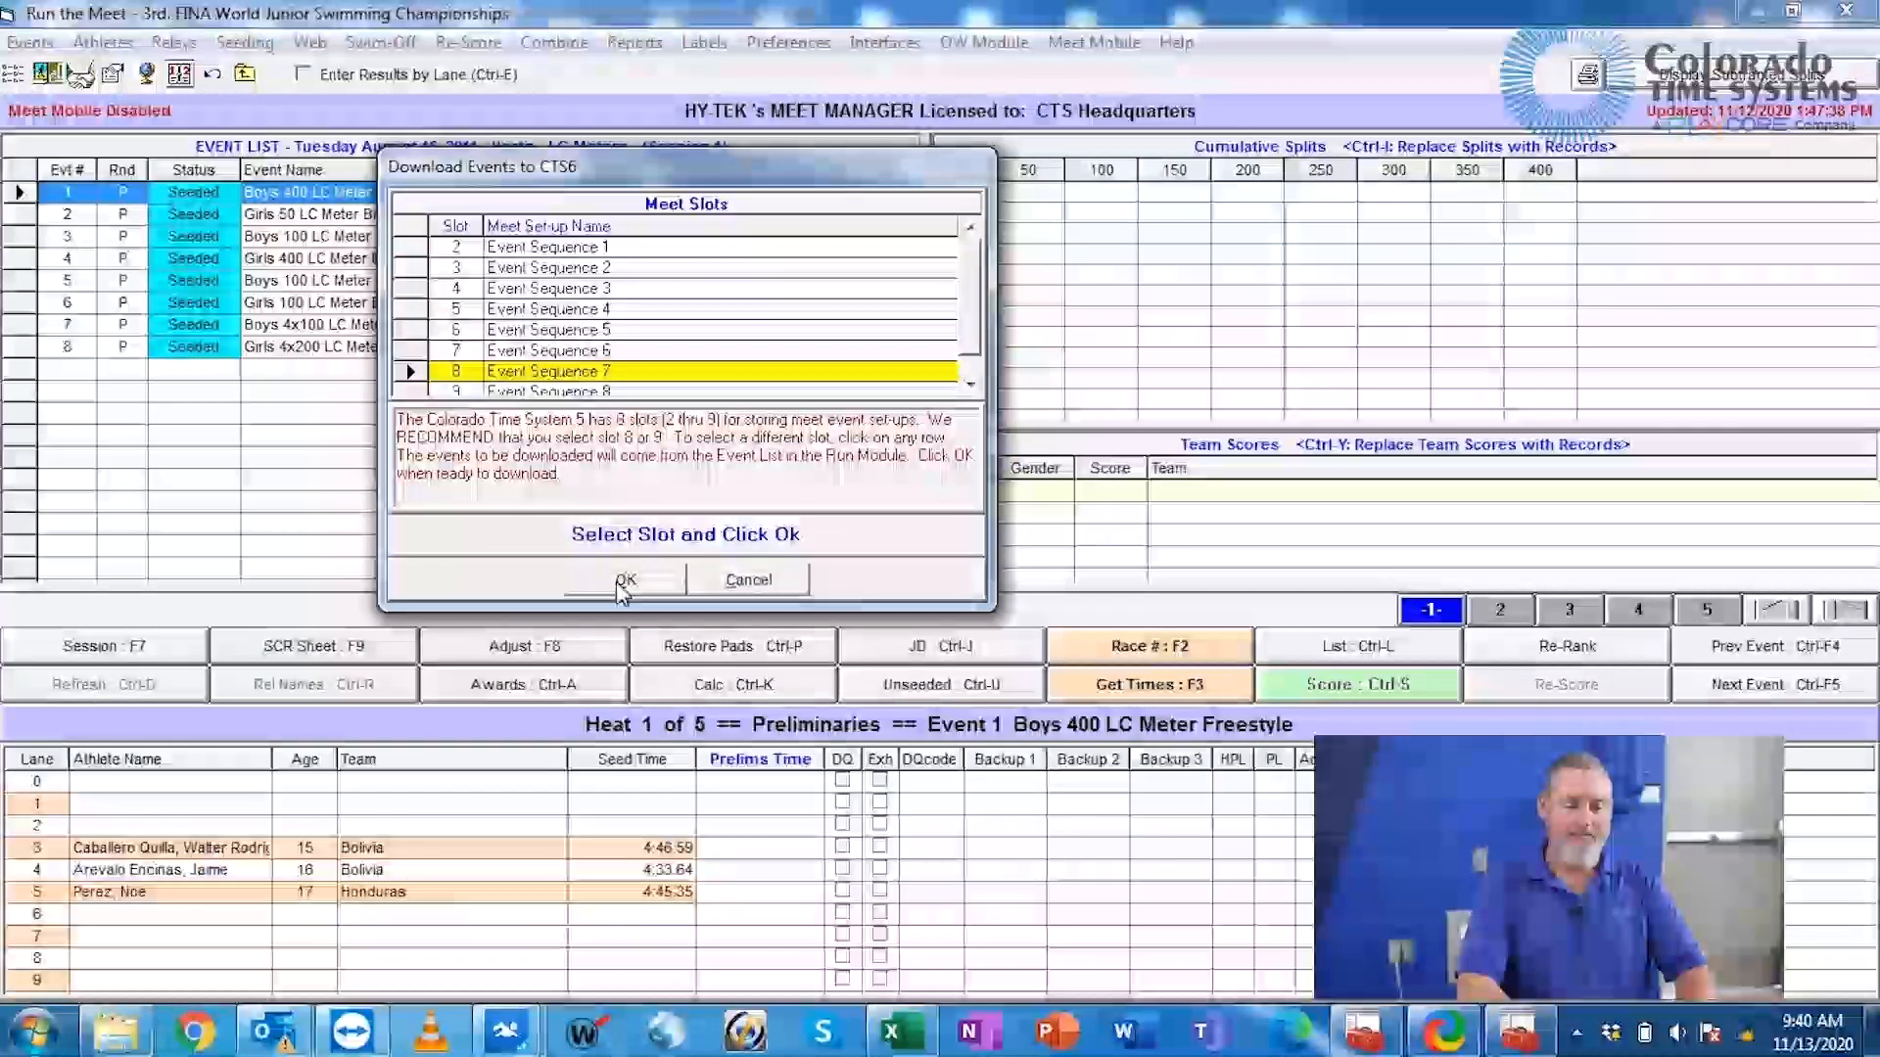
{"action": "left_click", "coordinate": [626, 578]}
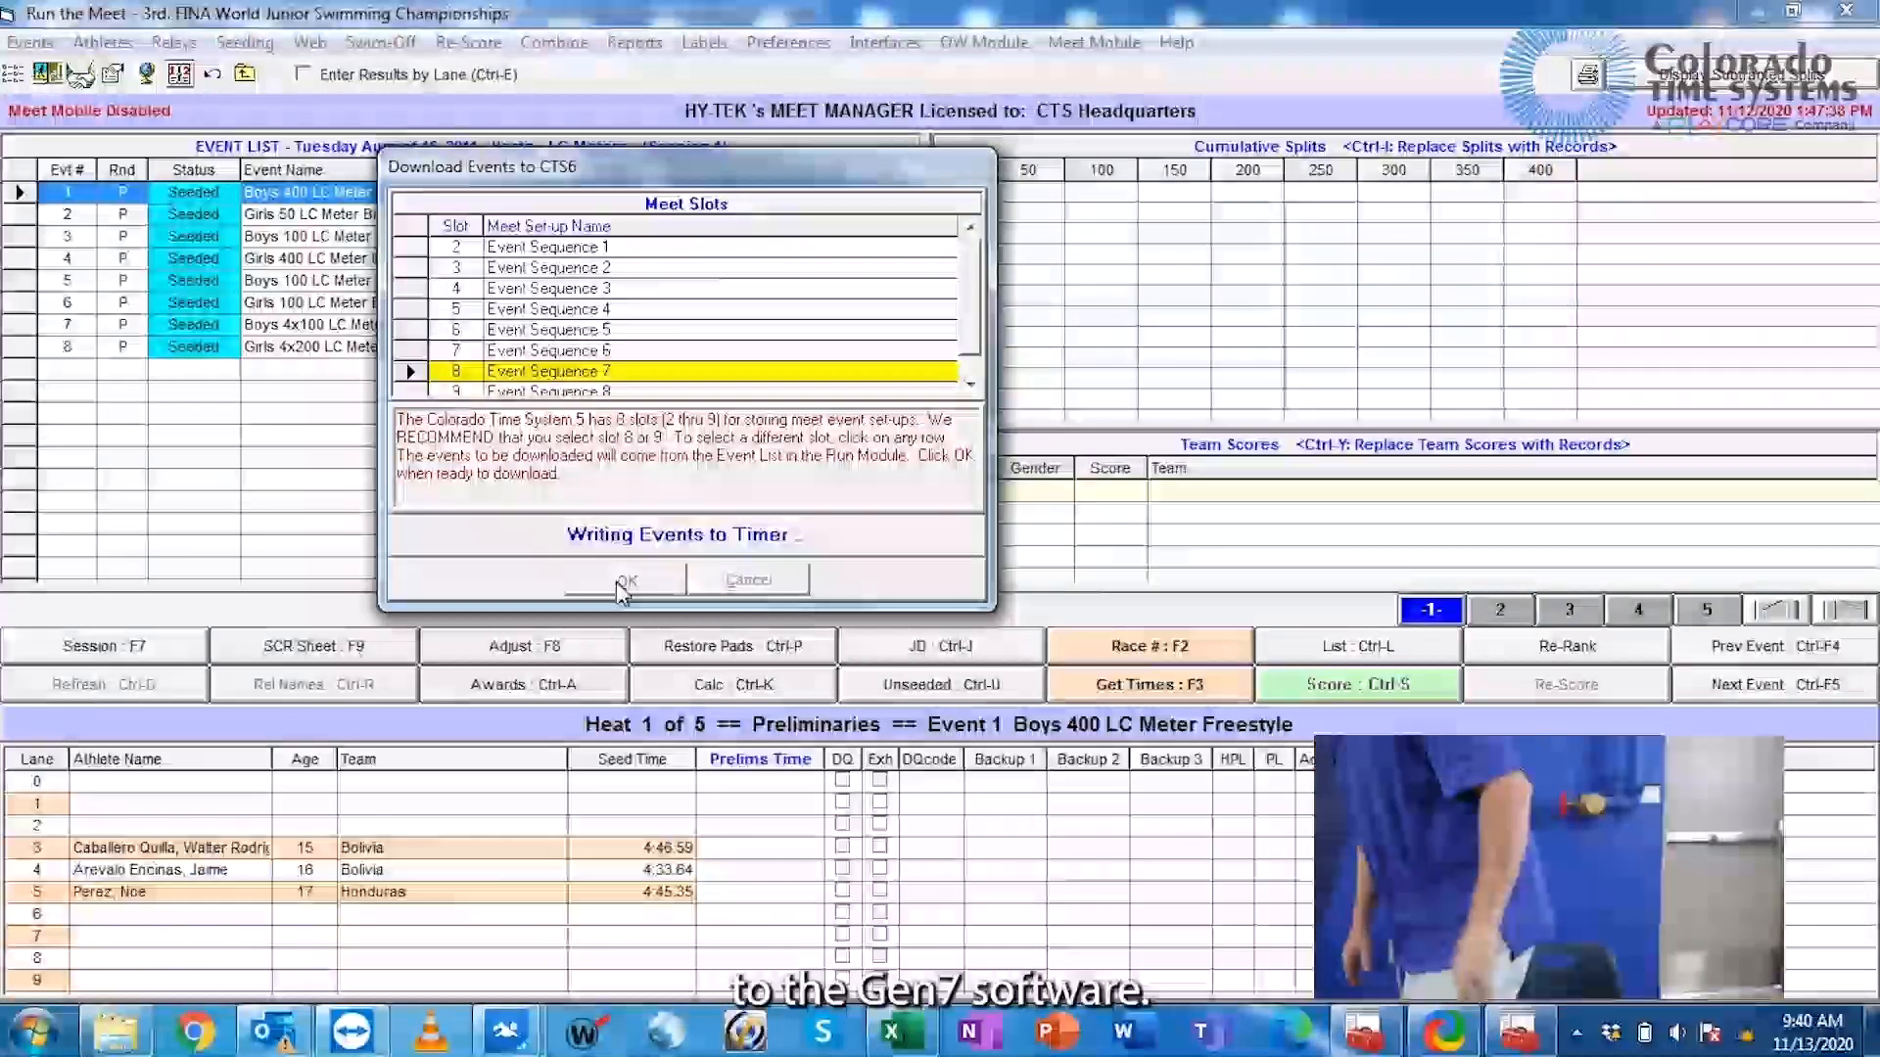
{"action": "left_click", "coordinate": [624, 579]}
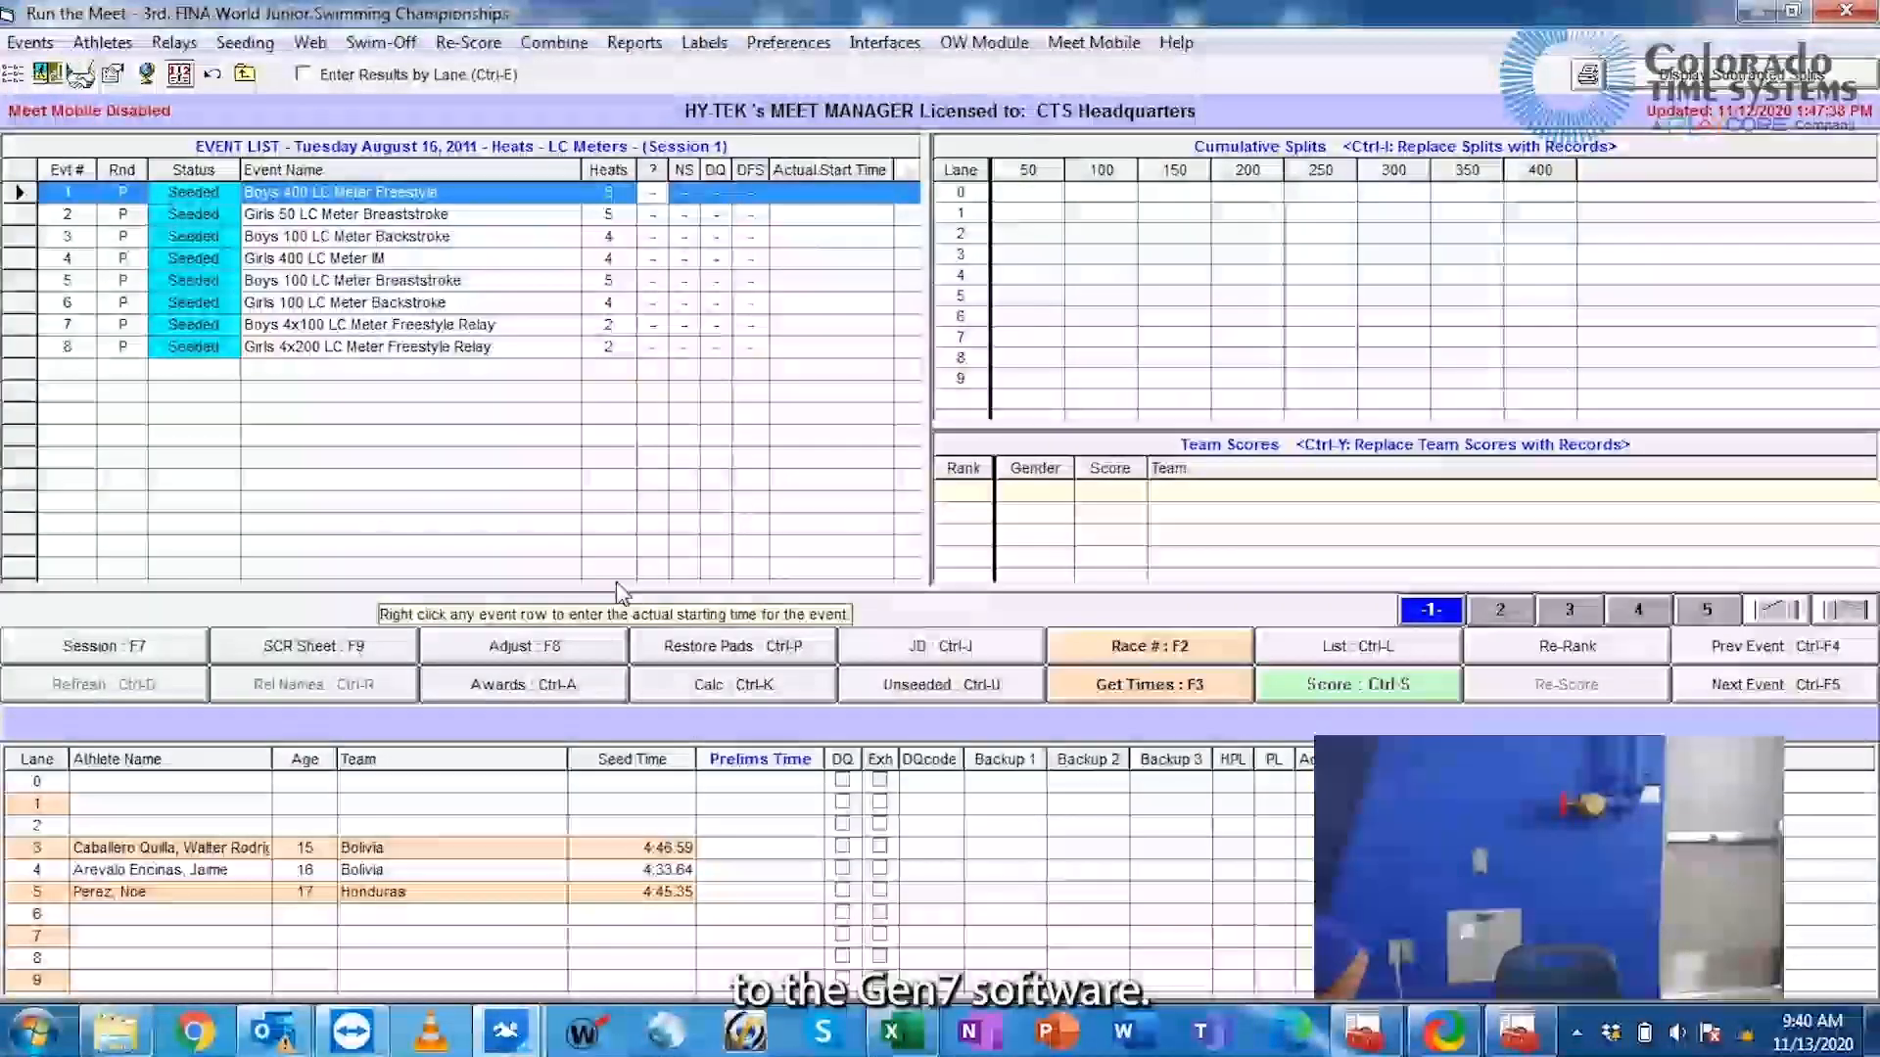